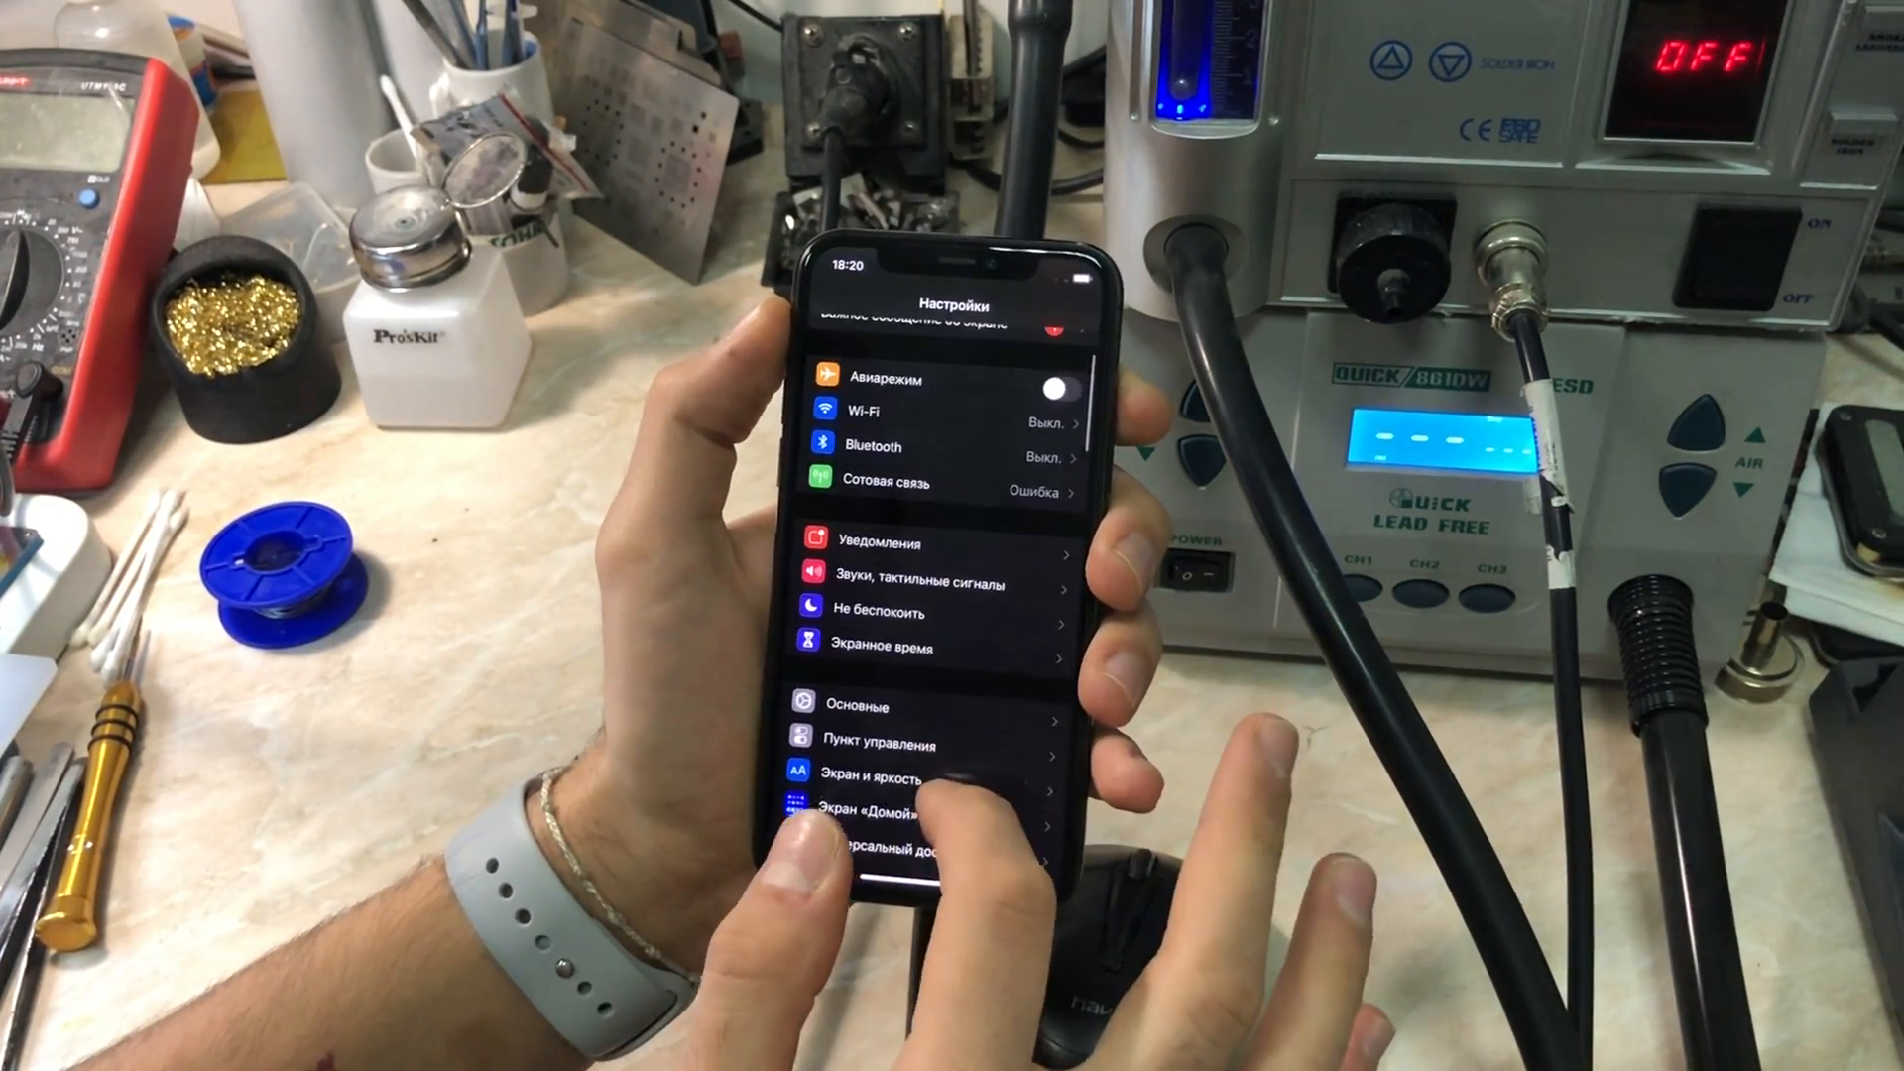
Navigate the Phone11Pro A-side layout to the interposer edge pads and select a right-edge pad
{"action": "left_click", "coordinate": [889, 771]}
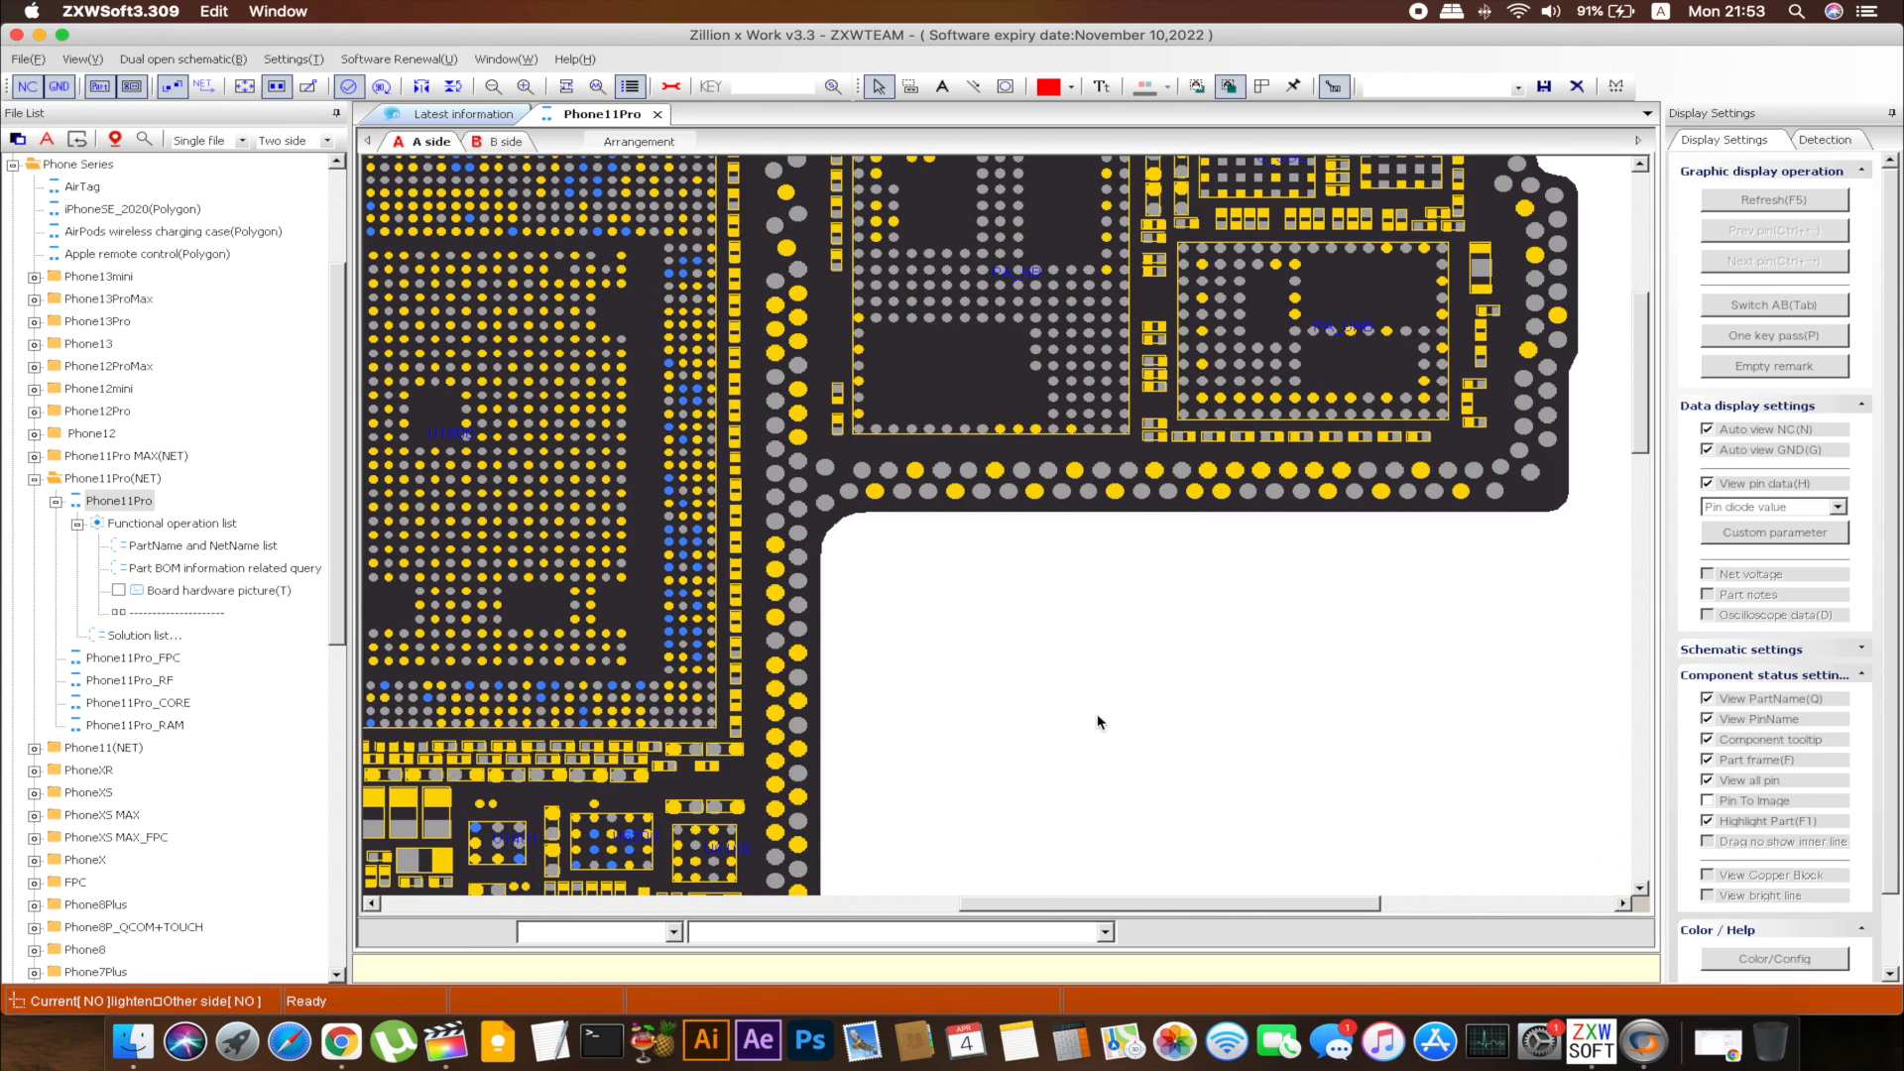
{"action": "left_click", "coordinate": [492, 85]}
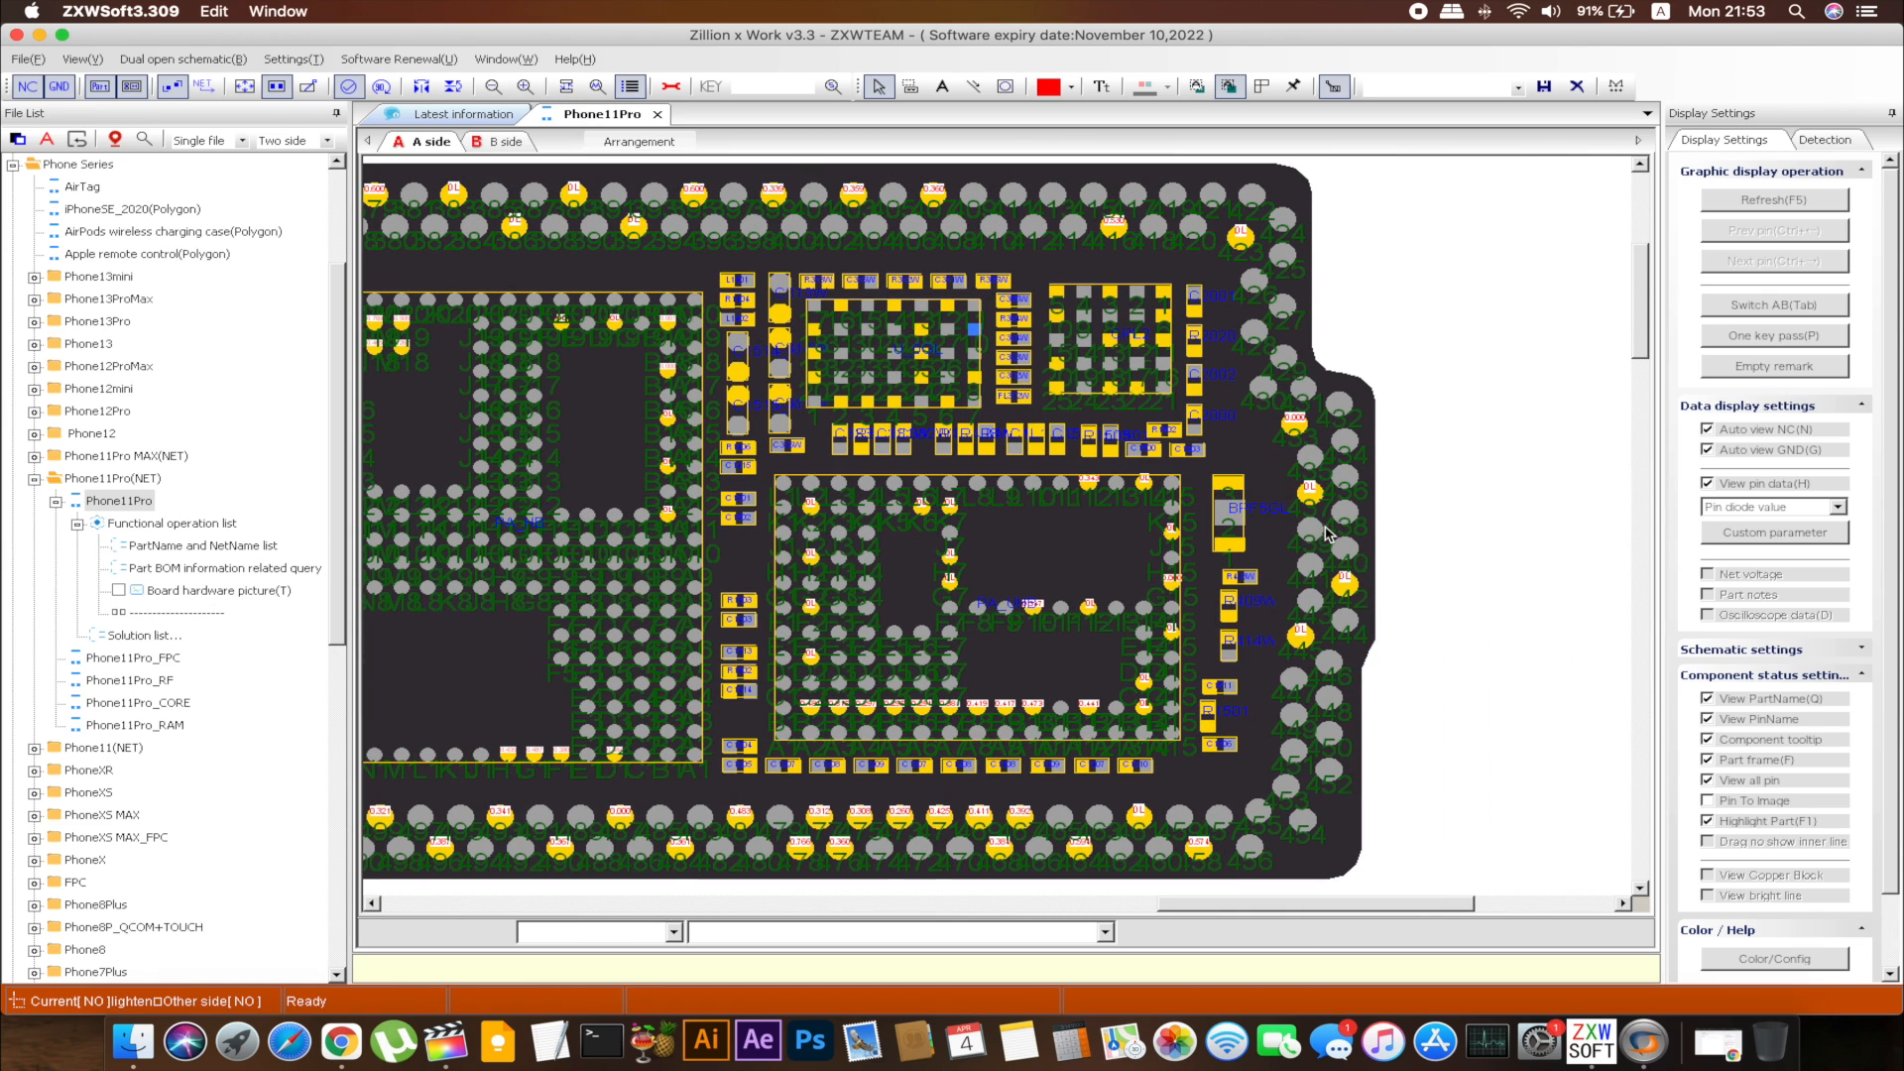
{"action": "left_click", "coordinate": [1309, 494]}
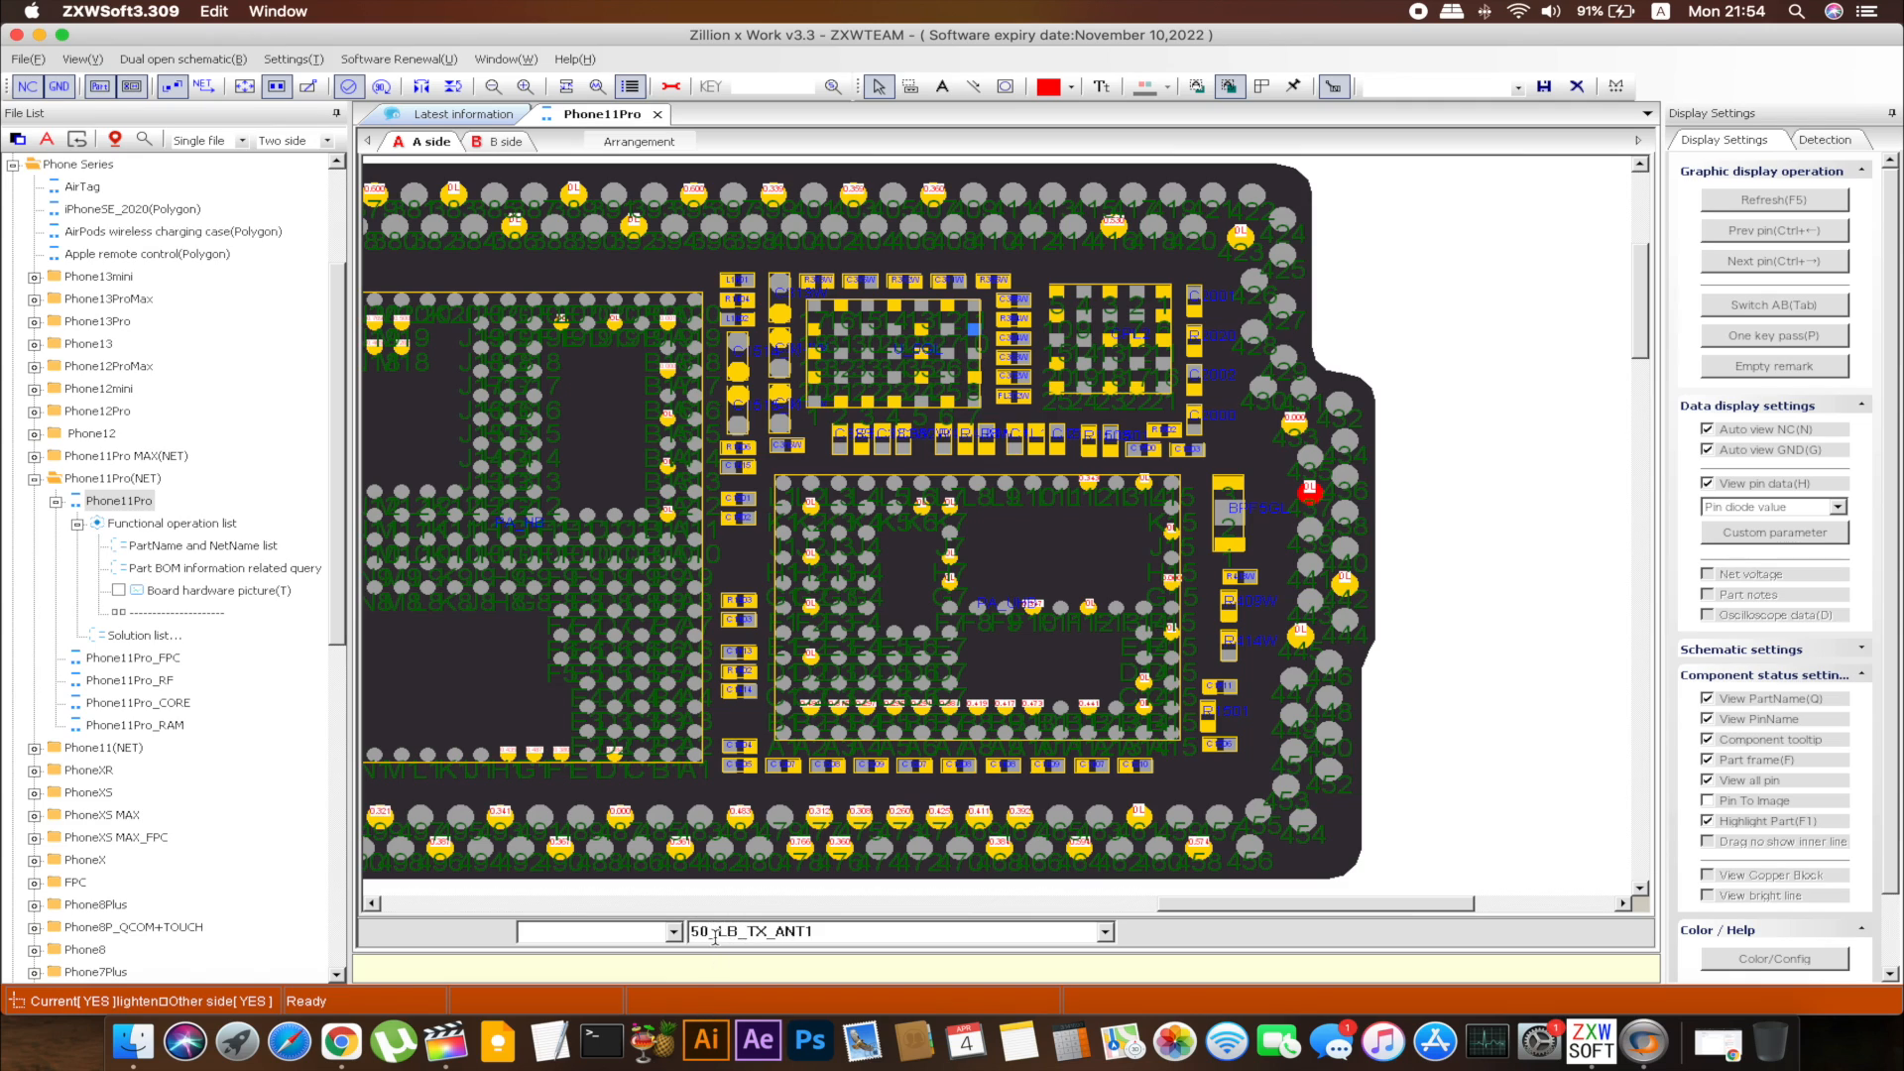
{"action": "mouse_move", "coordinate": [892, 875]}
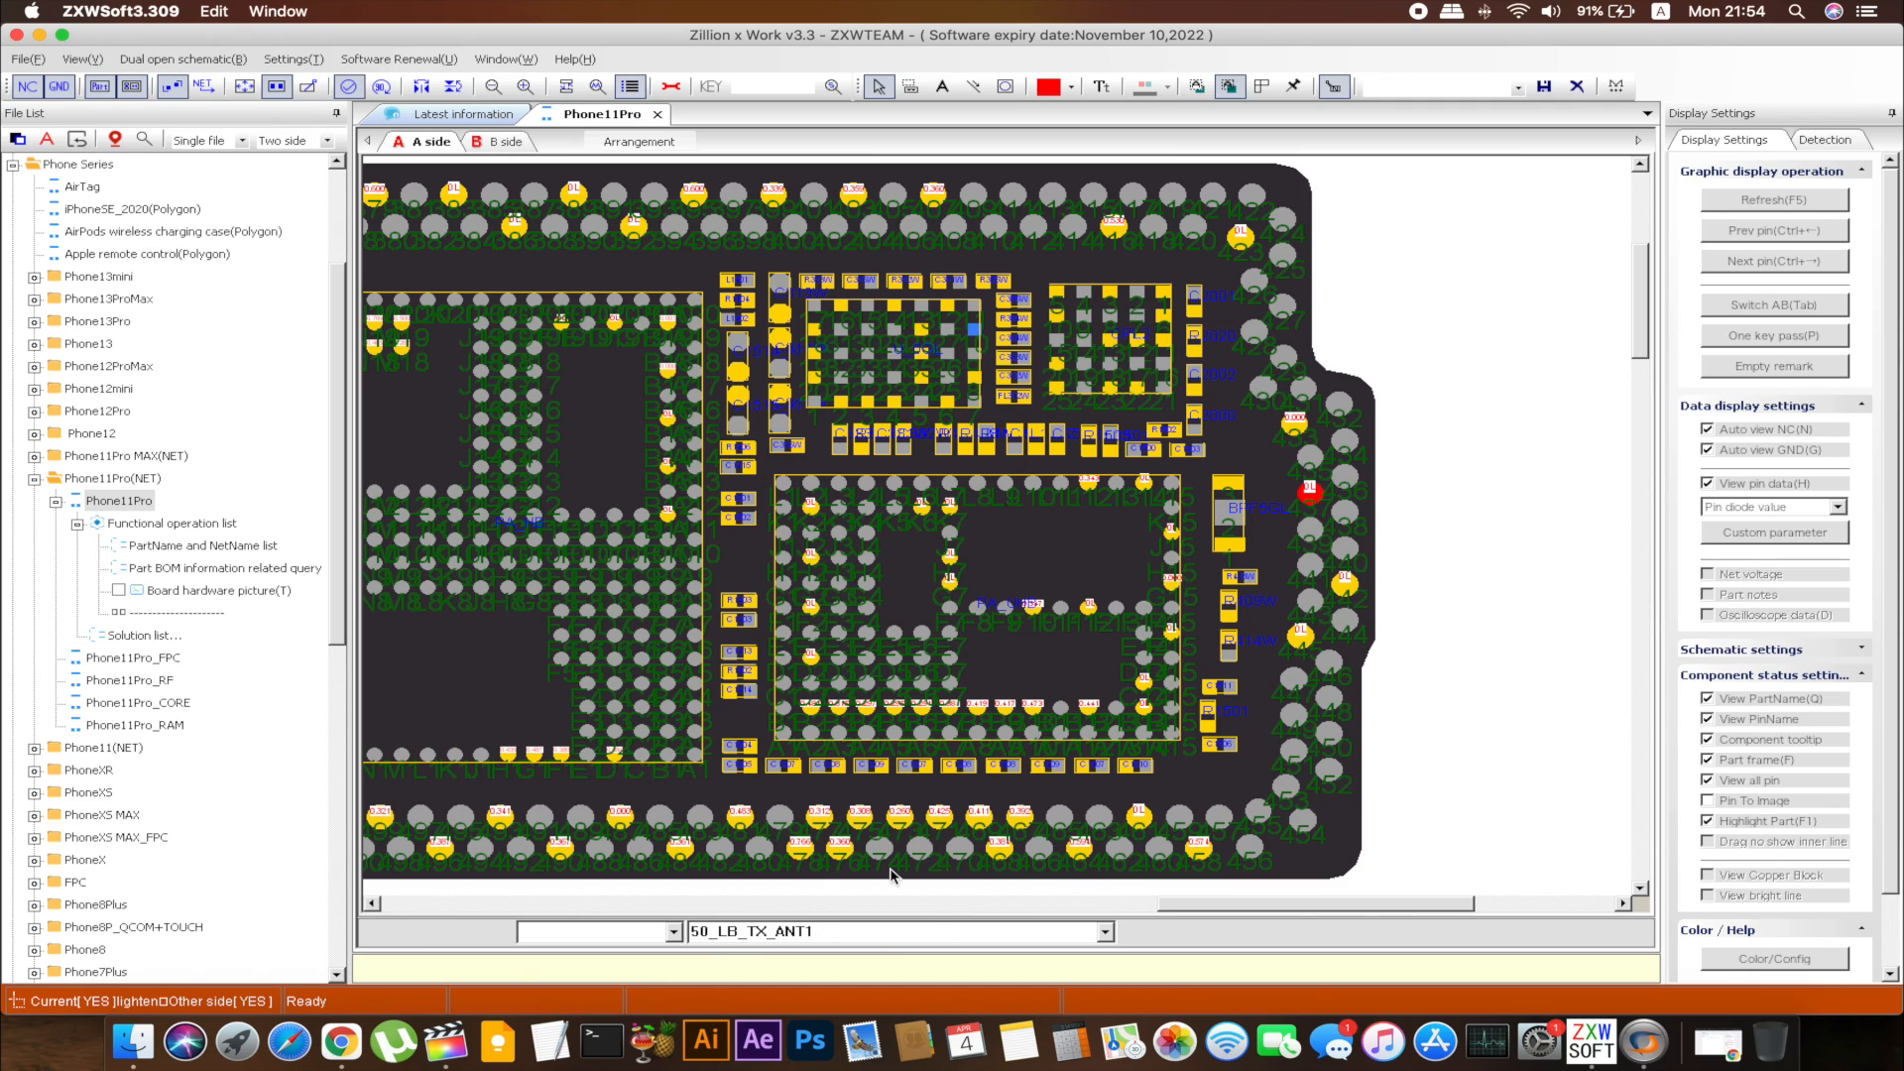
Select the missing right-edge pad to reveal its net name 58_LB_TX_ANT1
{"action": "left_click", "coordinate": [1293, 425]}
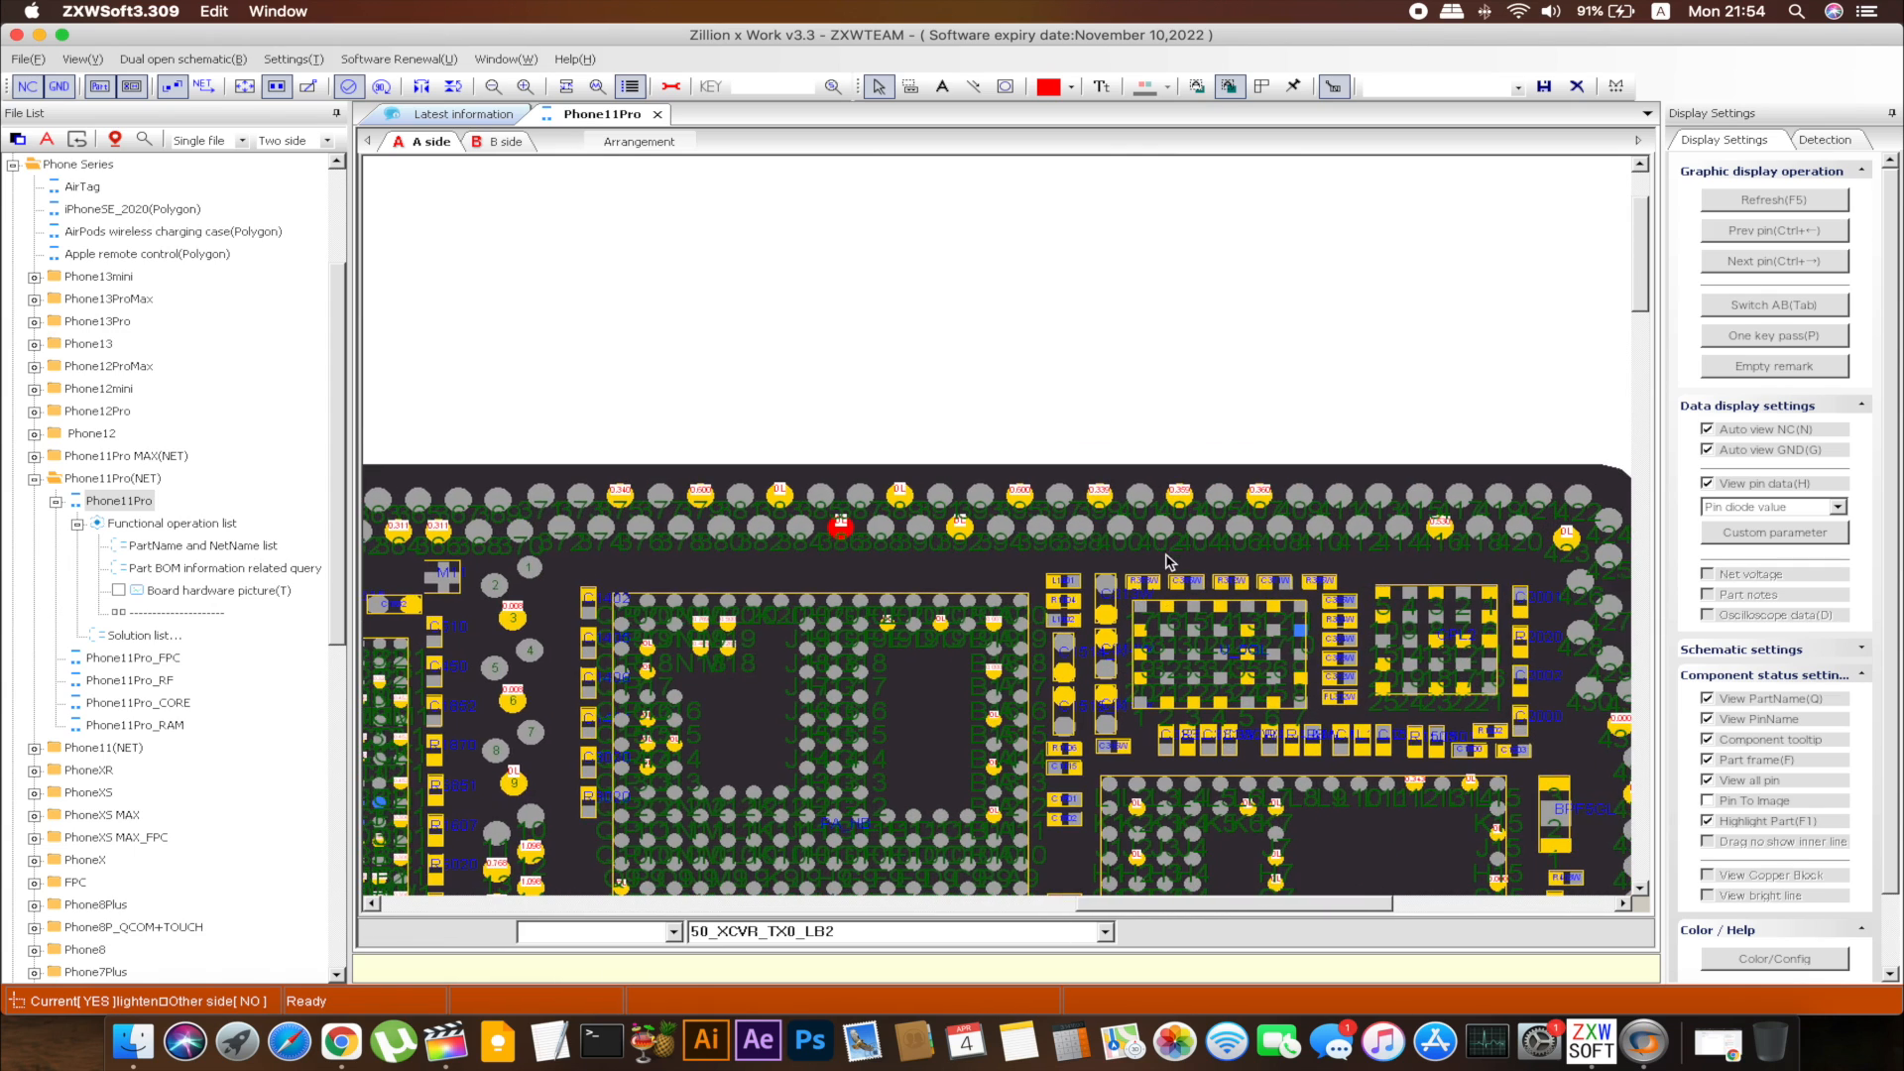
{"action": "mouse_move", "coordinate": [1590, 543]}
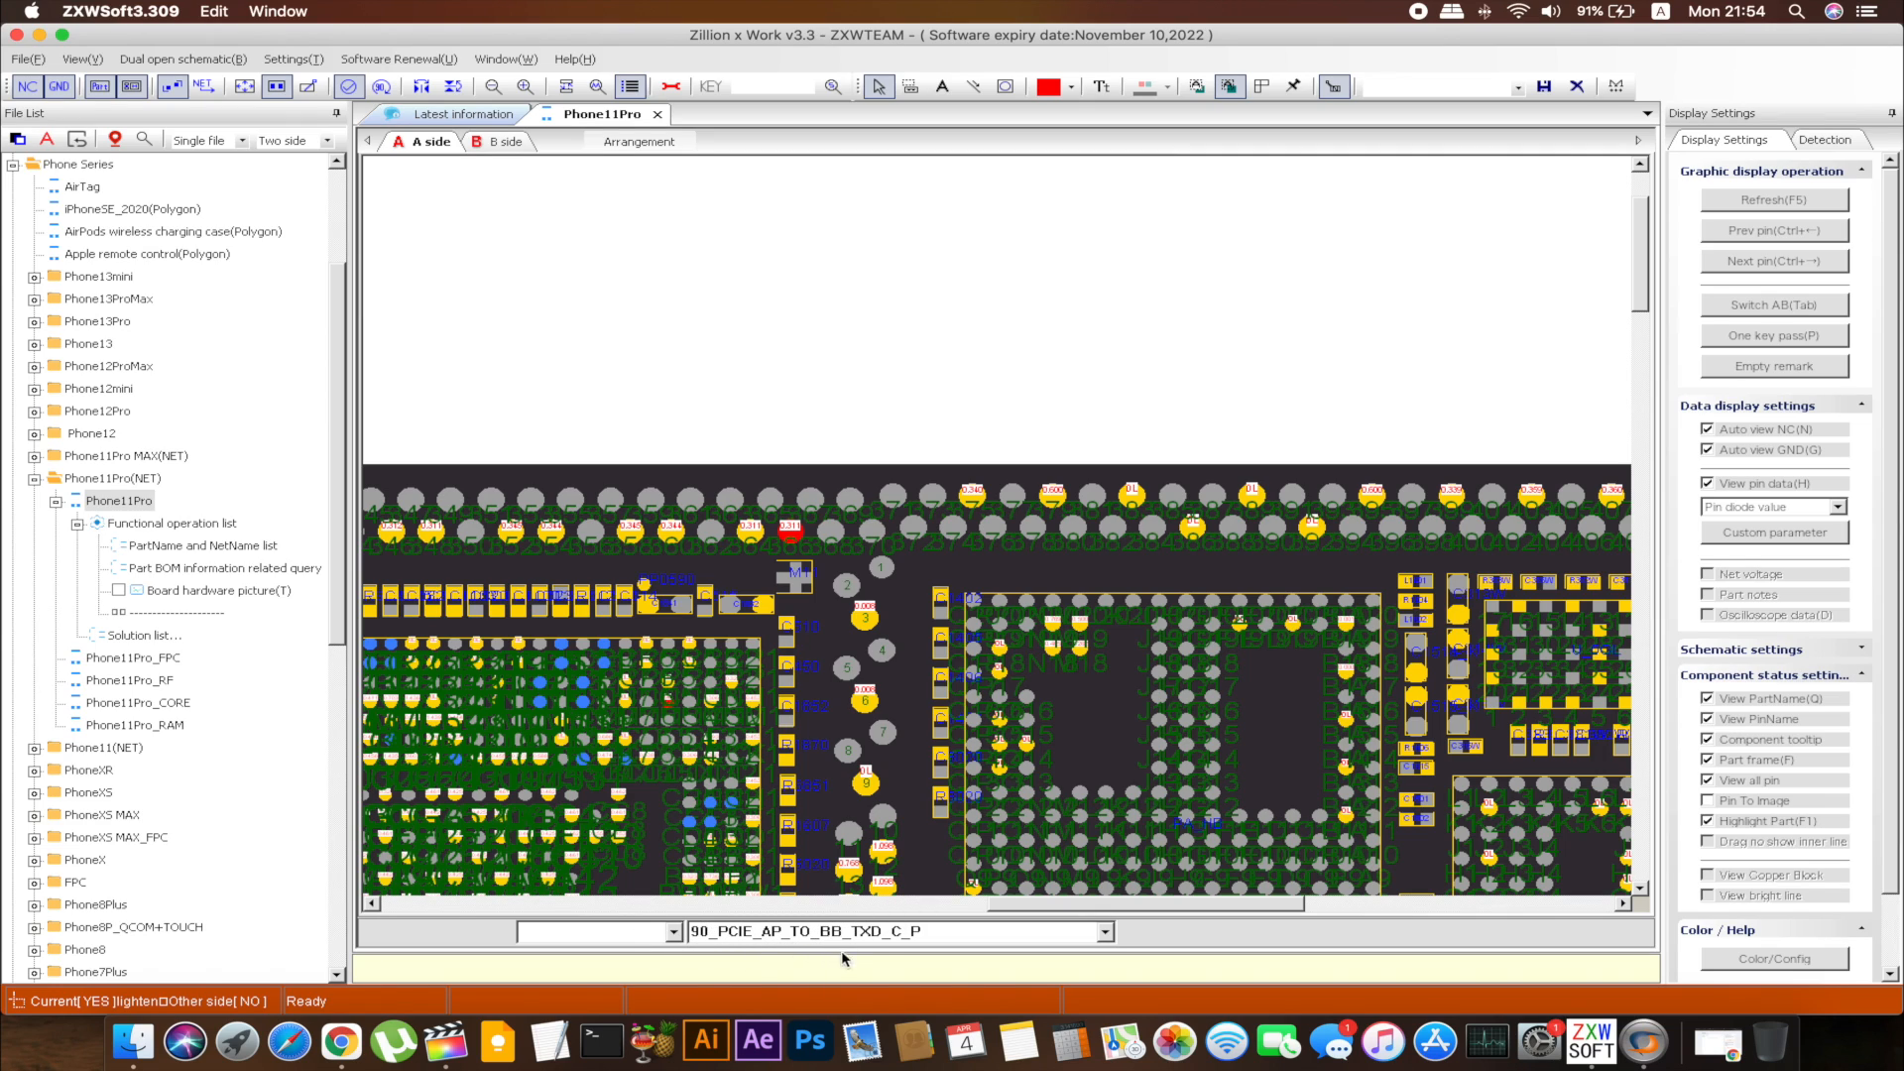
{"action": "mouse_move", "coordinate": [739, 547]}
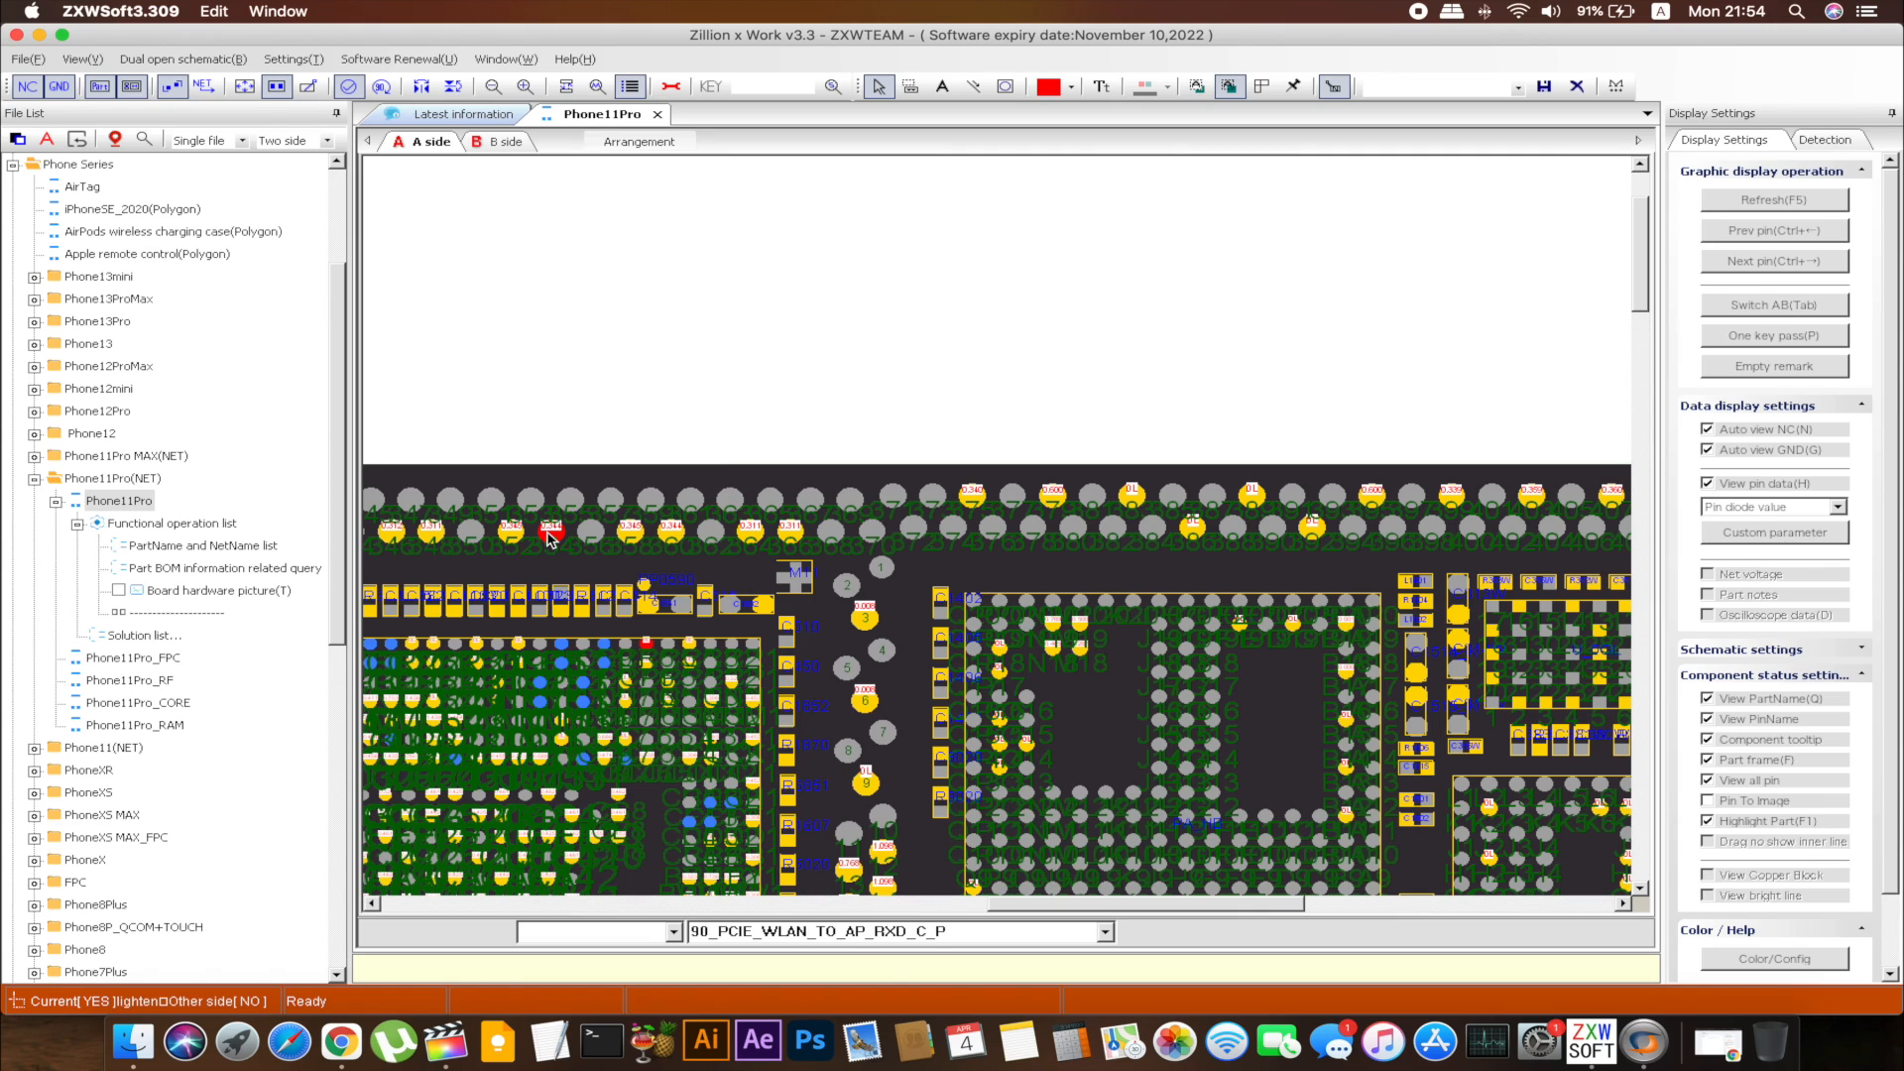
Select a top-edge pad to reveal its net name 98_PCIE_WLAN_TO_AP_RXD_C_P
{"action": "left_click", "coordinate": [547, 531]}
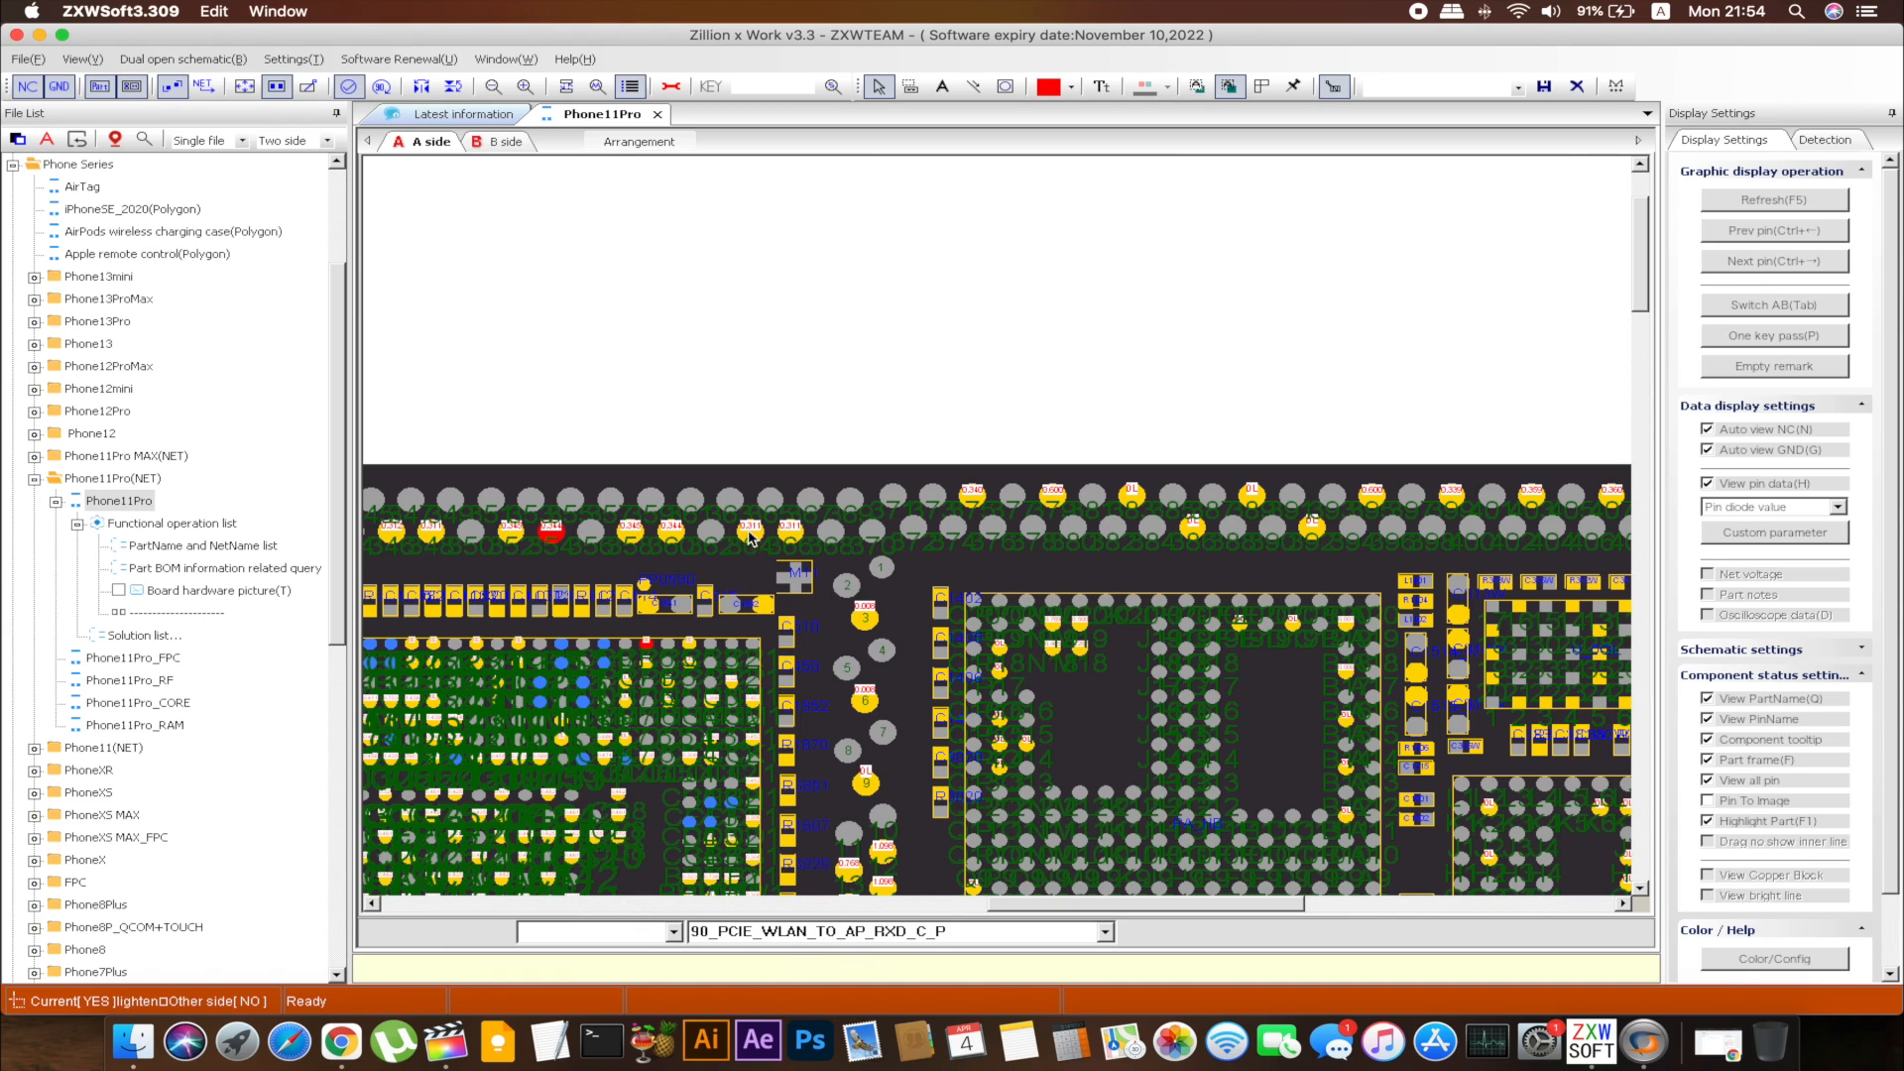
{"action": "mouse_move", "coordinate": [878, 726]}
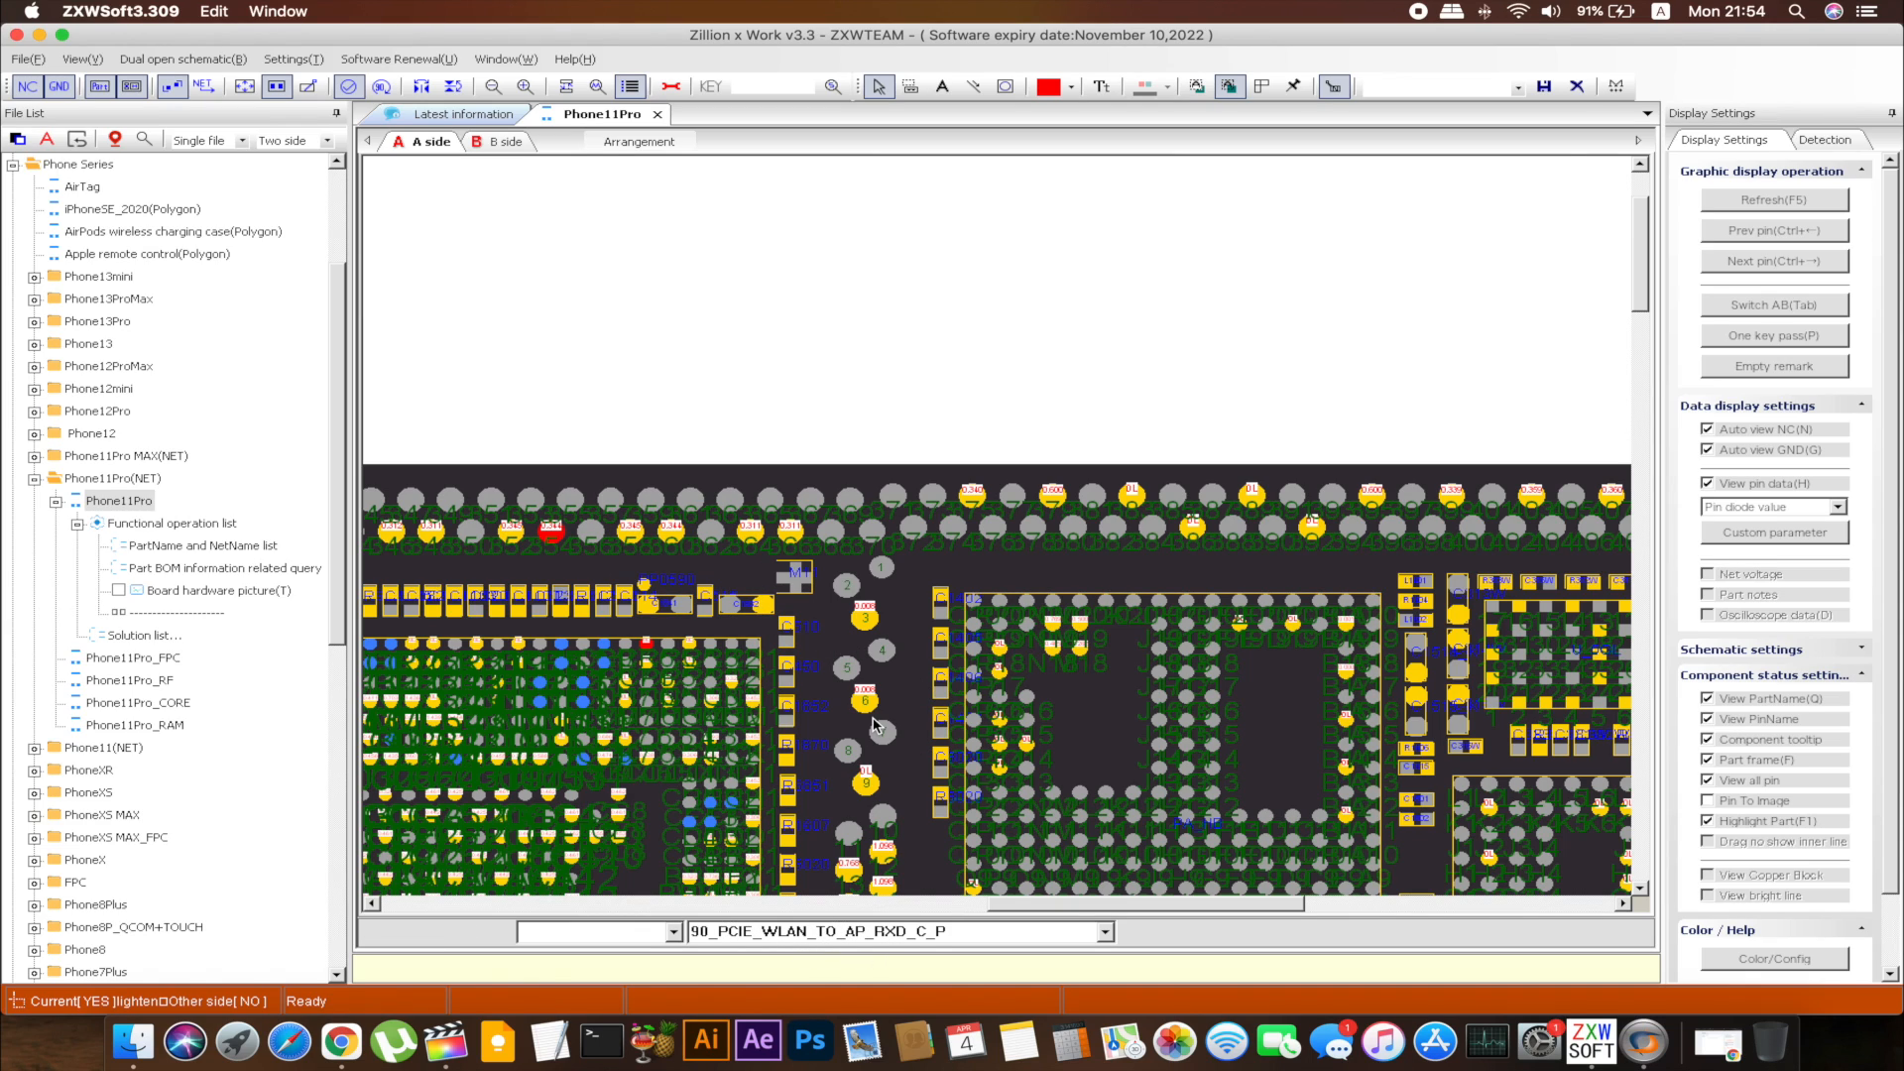